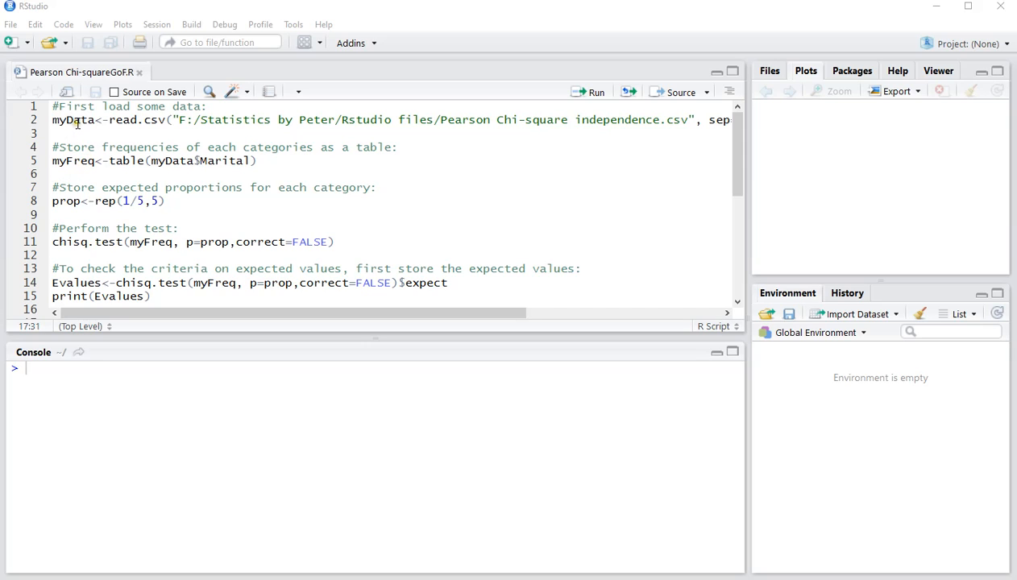
Load the survey data with read.csv and view myData's Gender and Marital columns
click(91, 120)
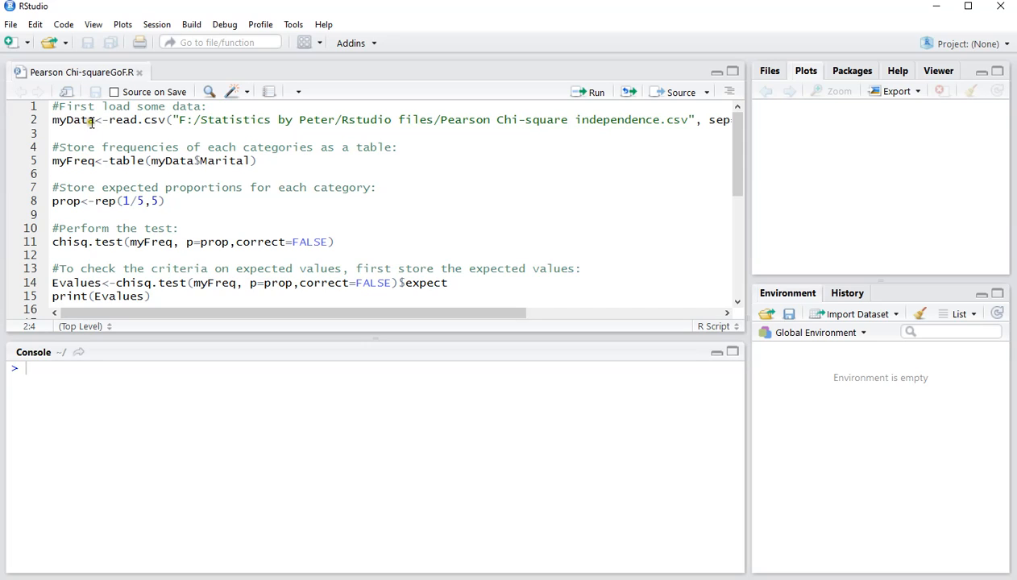
mouse_move(393, 126)
text(View(myData))
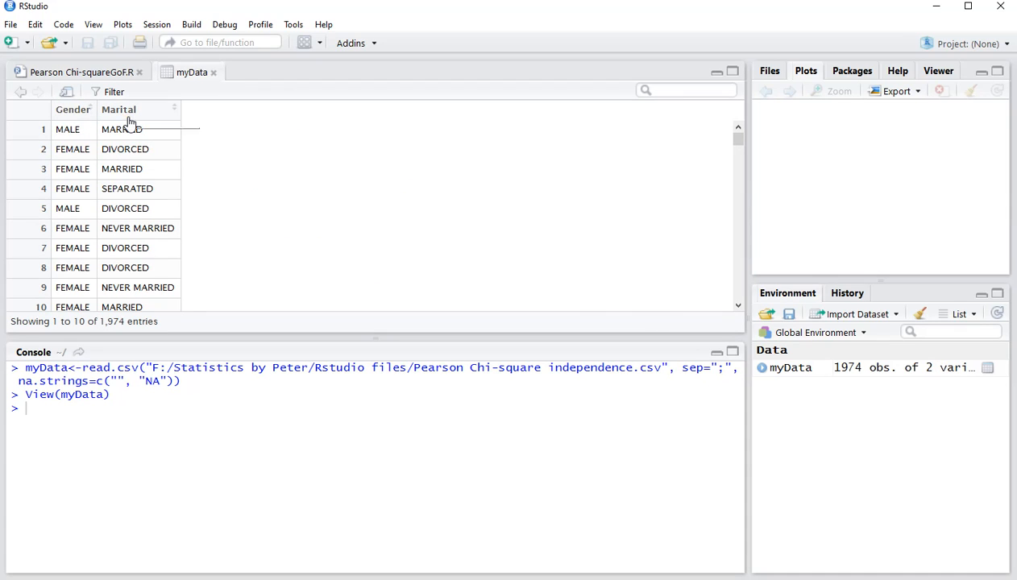
mouse_move(119, 109)
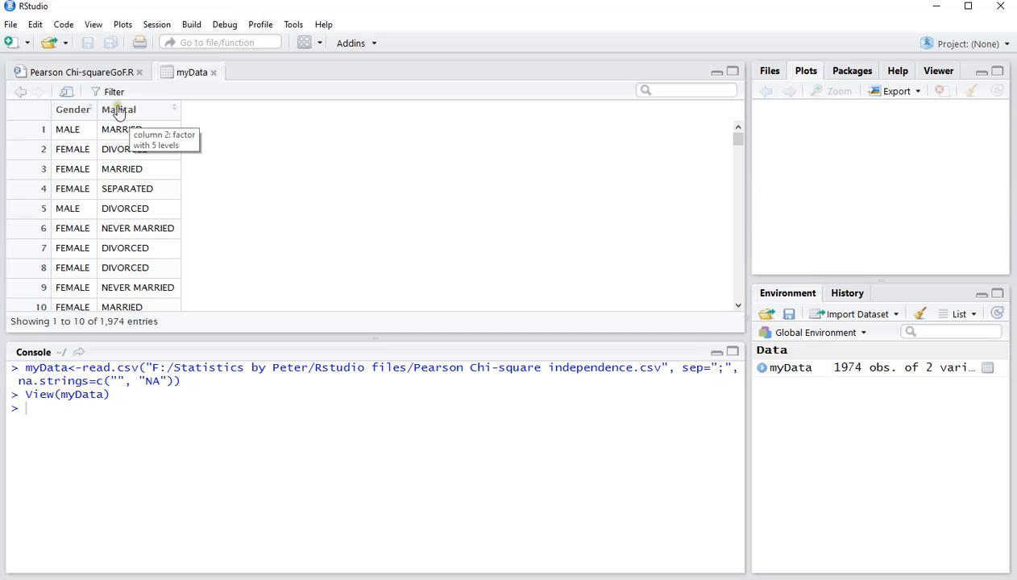
click(78, 71)
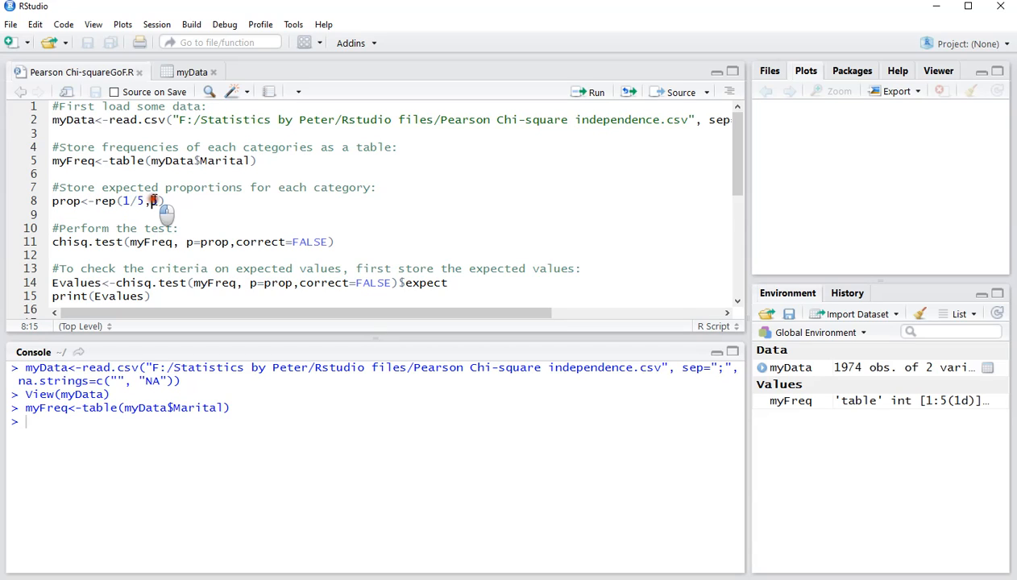
Set the expected proportions to rep(1/5,5), five equal values of 0.2
text(5)
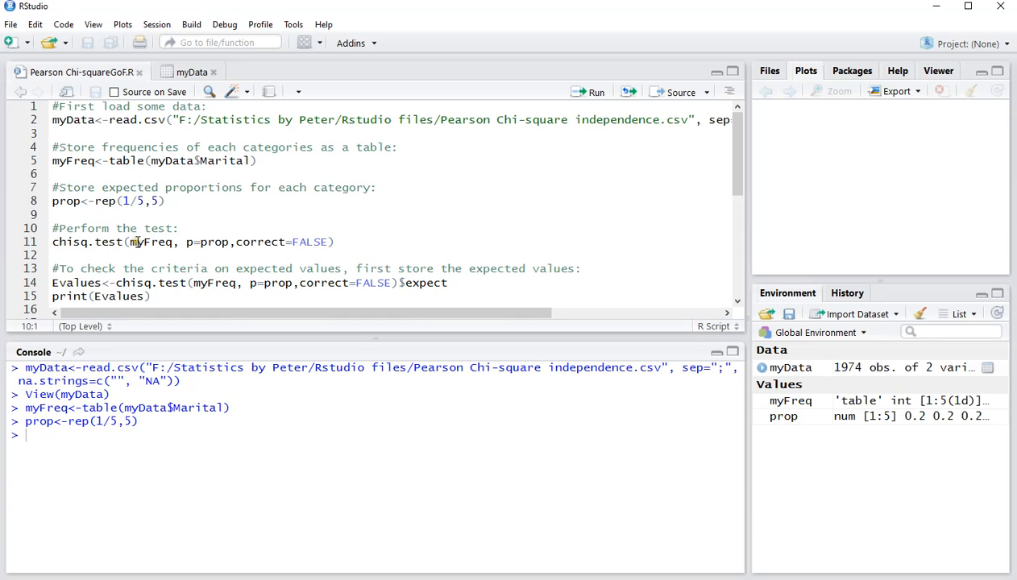
mouse_move(170, 241)
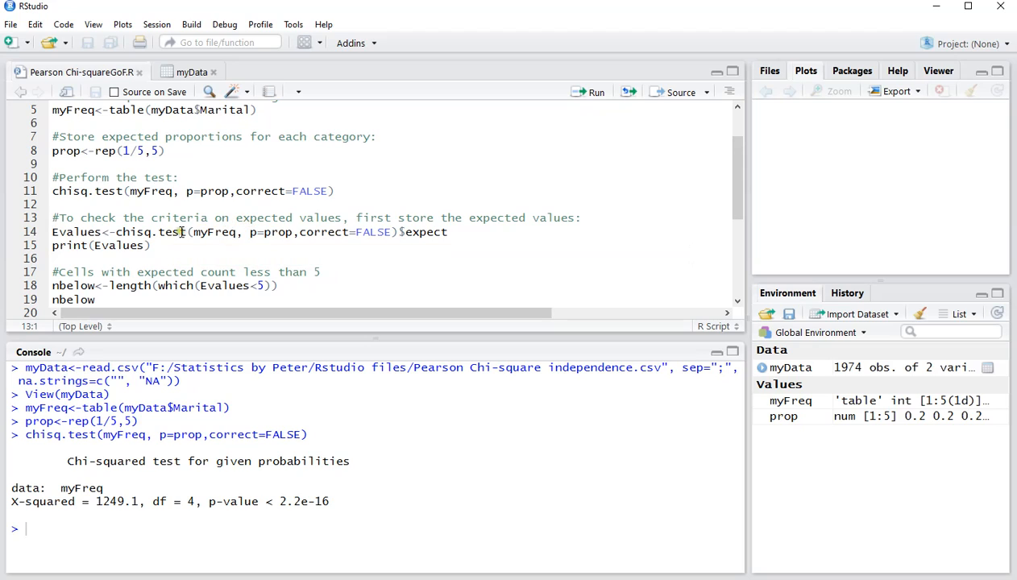
Run the Evalues line to compute expected counts of 388.2 per category
click(99, 232)
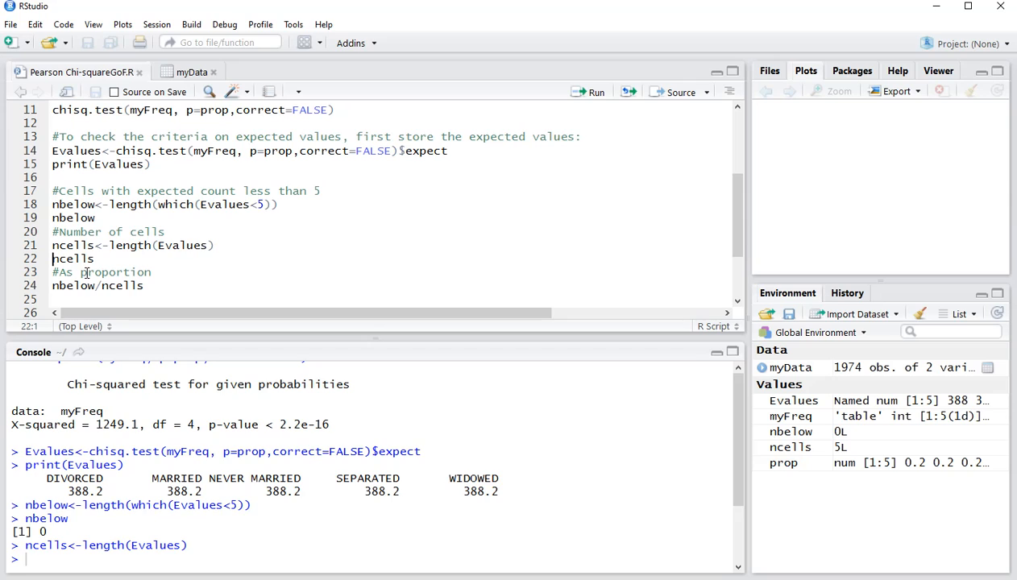
Print 5 cells, then move to the min(Evalues) and sum(myFreq) lines
key(Return)
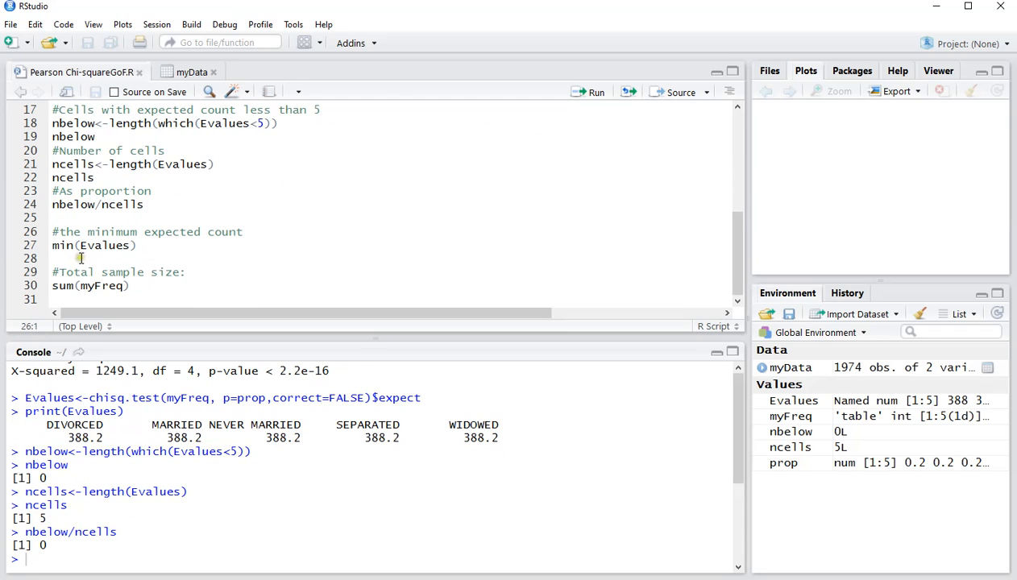
click(103, 245)
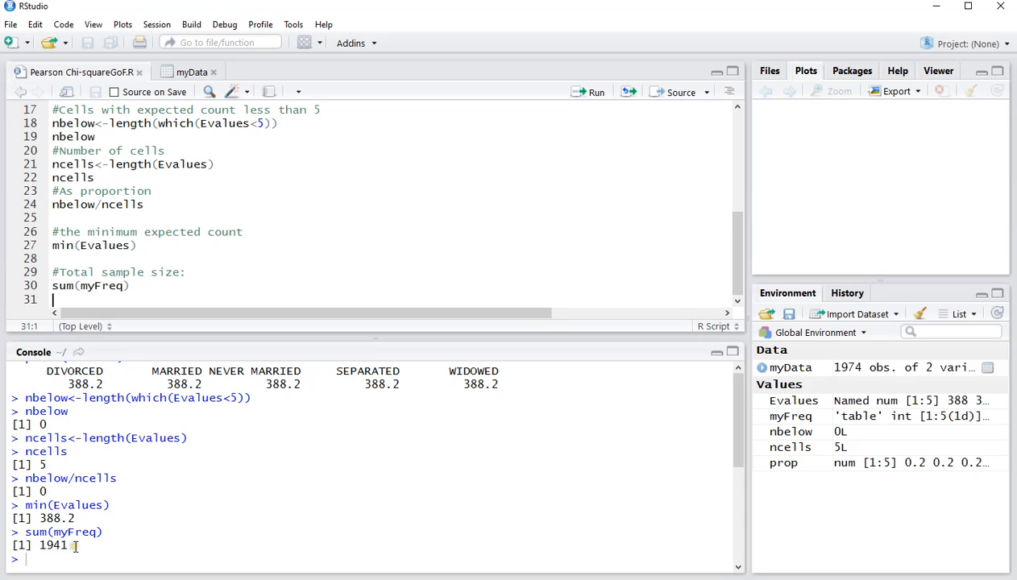
mouse_move(967, 450)
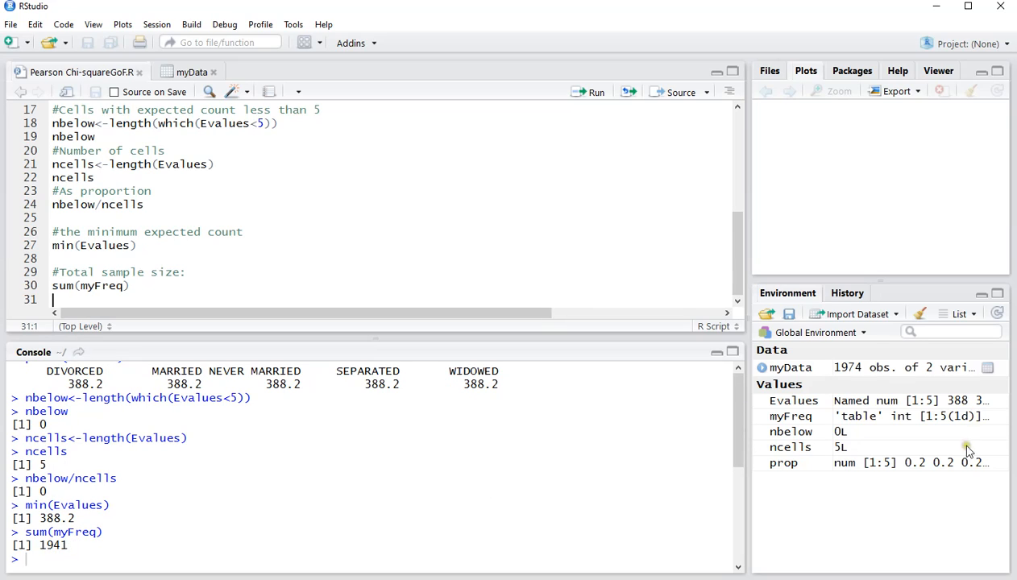